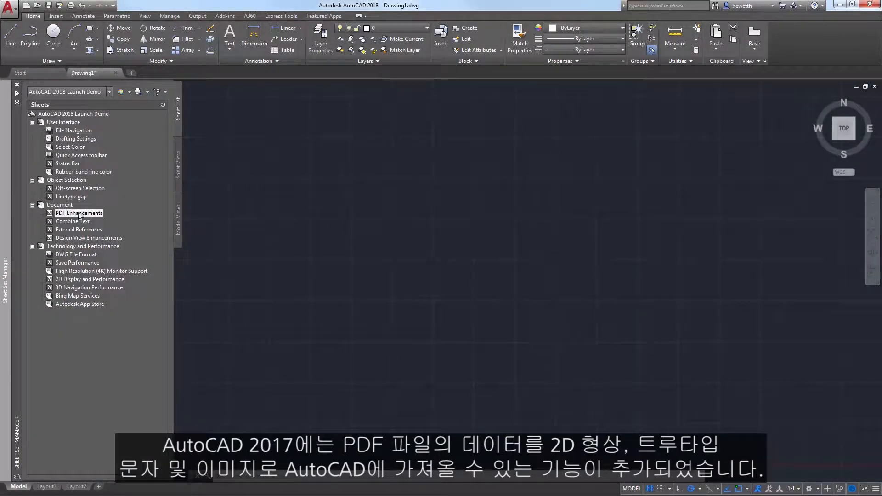
# Open the PDF Enhancements sheet drawing in model space with the Insert tools showing.
pyautogui.doubleClick(79, 213)
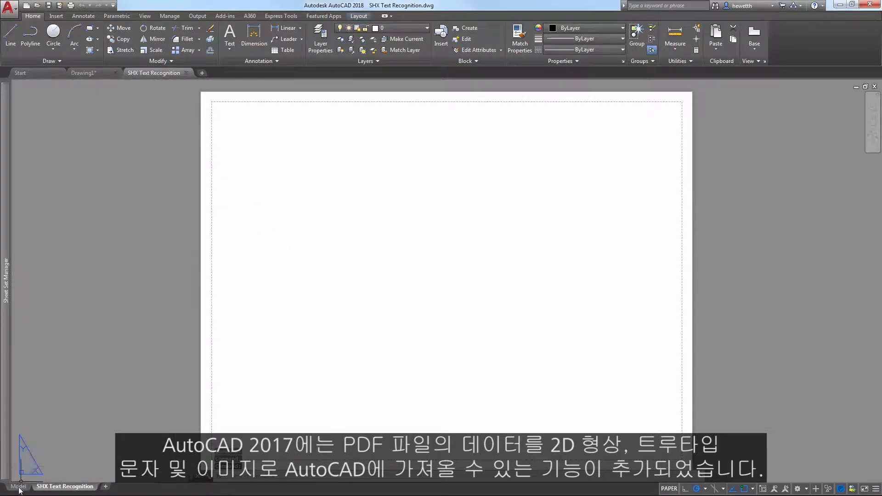
pyautogui.click(18, 486)
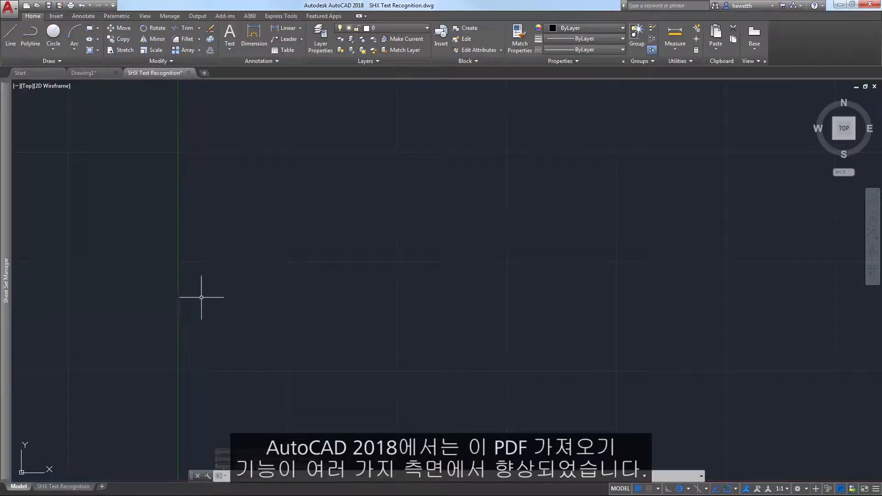
pyautogui.click(55, 16)
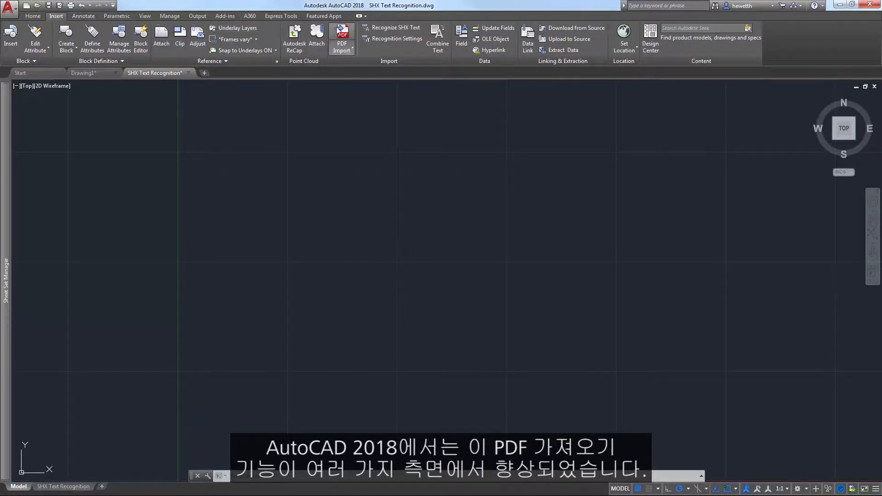
# Start PDF Import and open Mountview Cabin.pdf to reach its import settings.
pyautogui.click(342, 35)
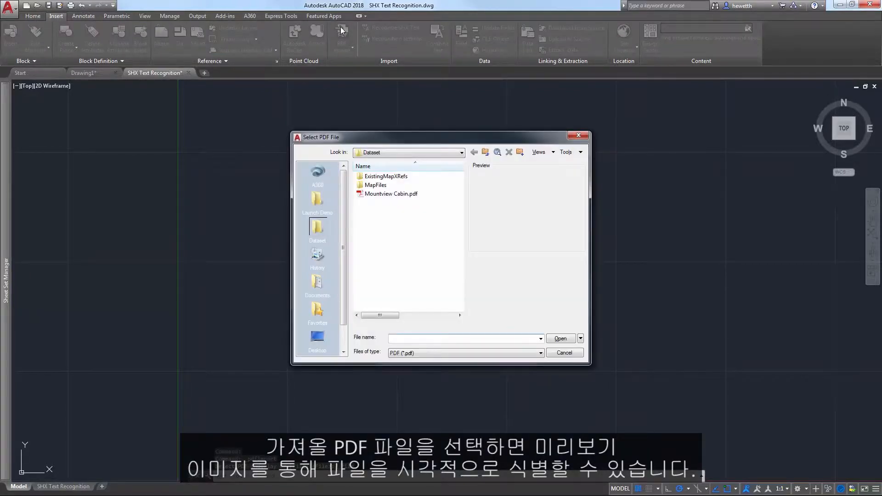
pyautogui.click(391, 193)
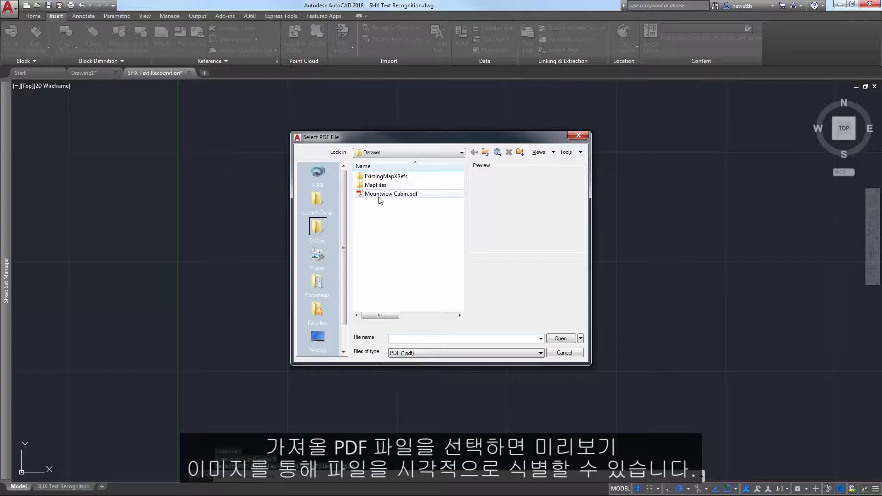
pyautogui.click(391, 194)
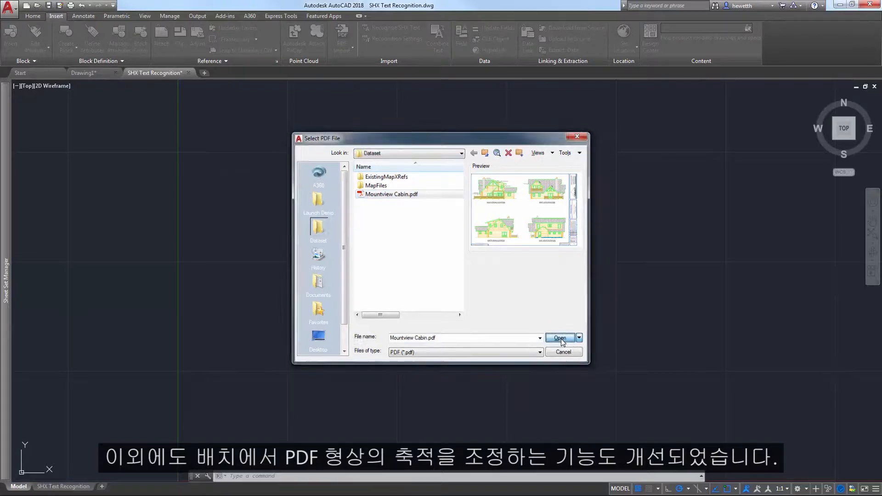
pyautogui.click(559, 337)
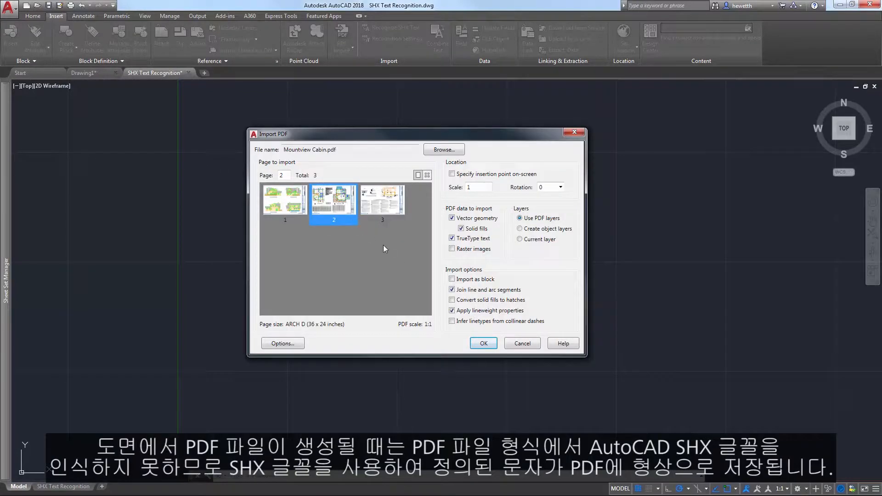
pyautogui.click(483, 343)
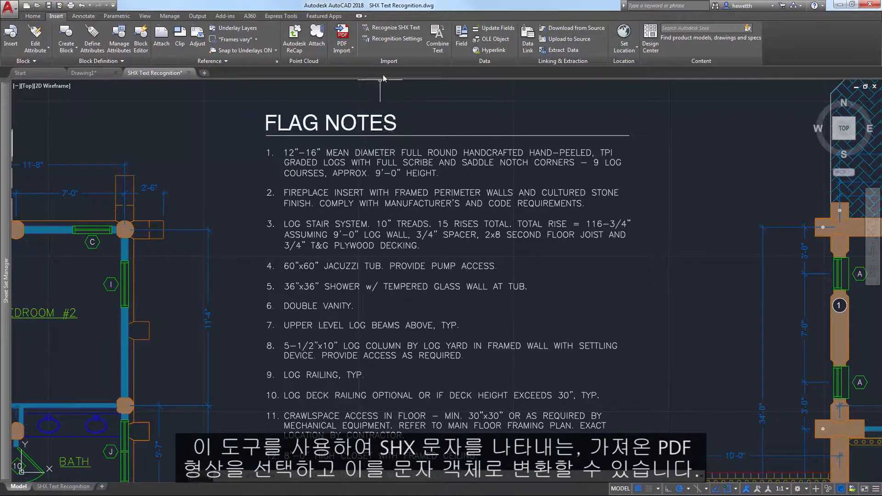
pyautogui.moveTo(394, 28)
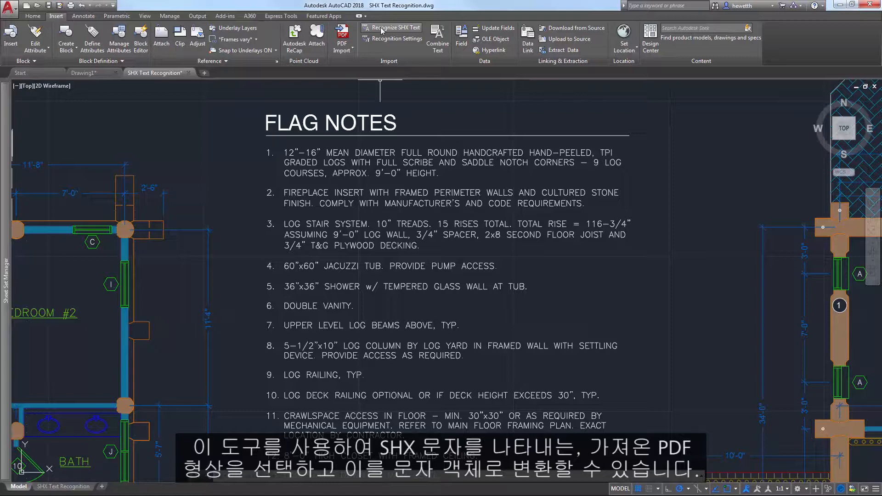
pyautogui.moveTo(393, 28)
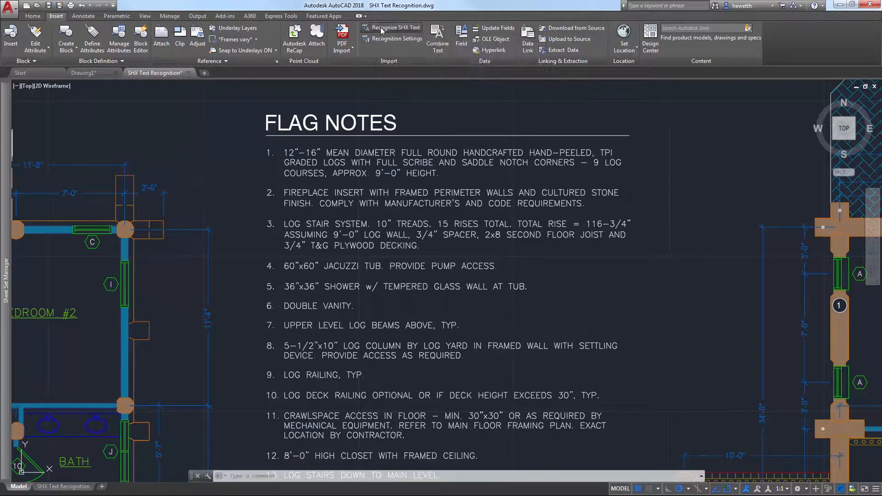
# Launch Recognize SHX Text to begin selecting the imported flag notes geometry.
pyautogui.click(393, 27)
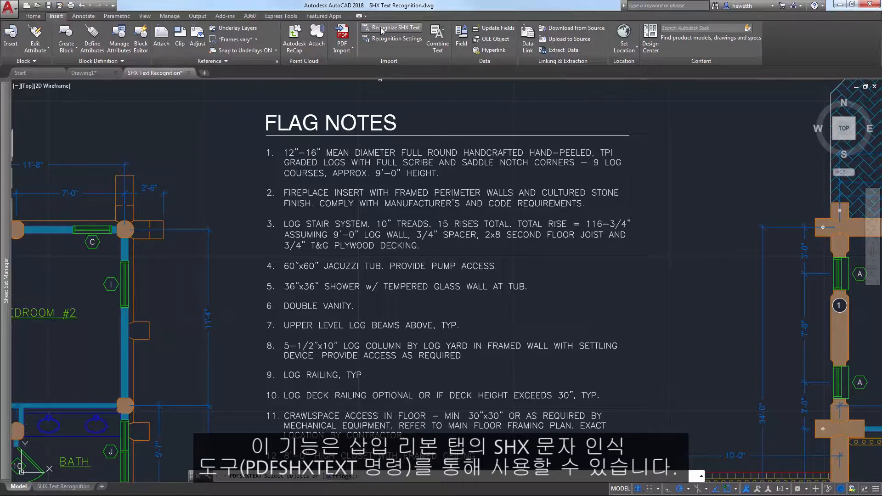
pyautogui.click(391, 27)
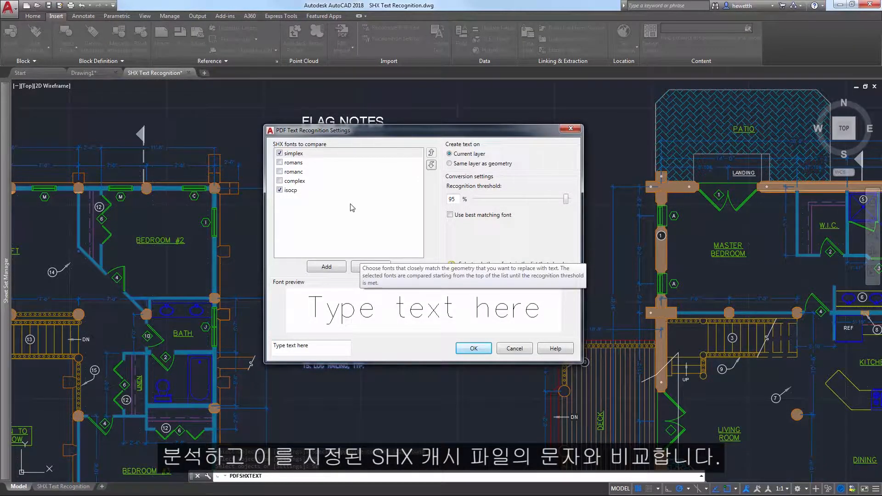
# Add gothicg and hand1.shx to the compared fonts and remove romanc.
pyautogui.click(326, 266)
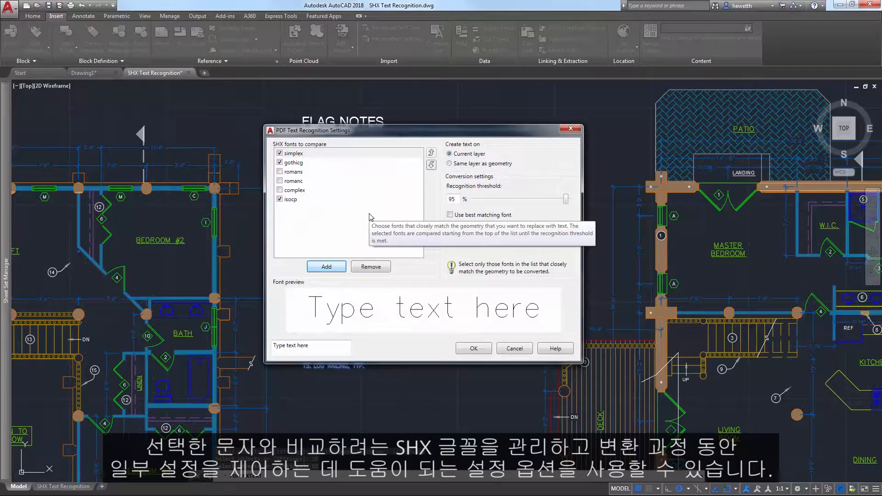
pyautogui.click(326, 266)
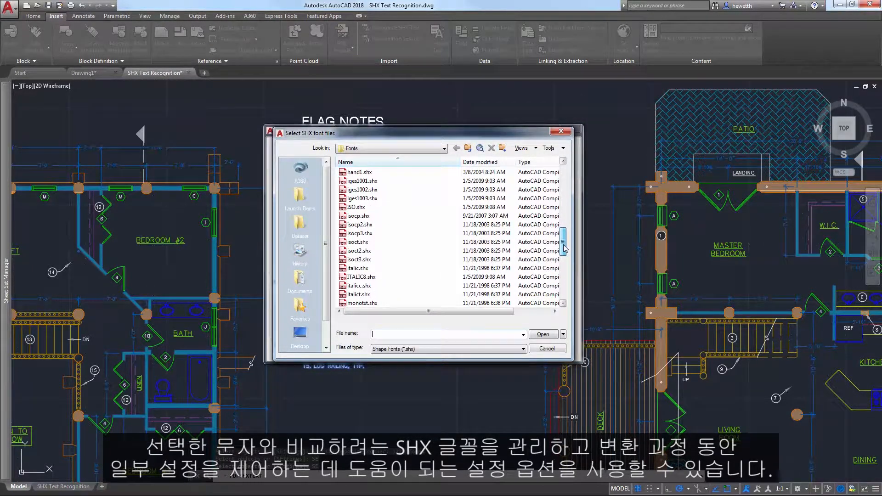
pyautogui.click(546, 348)
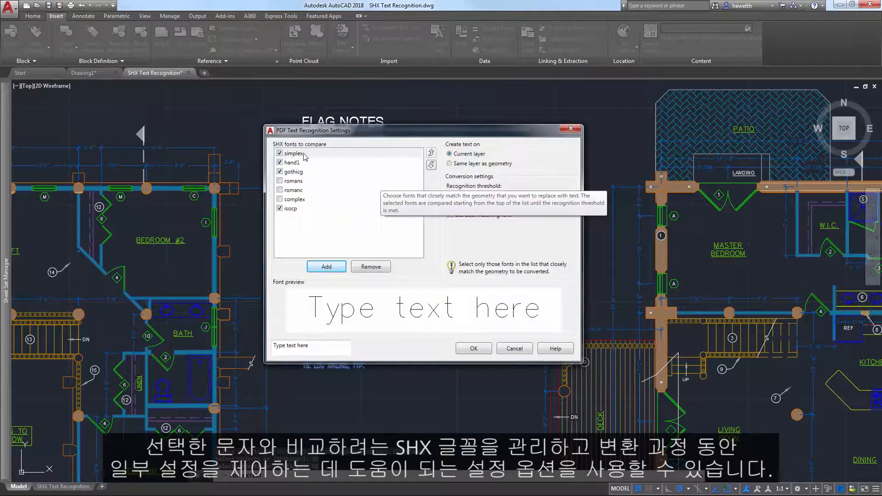
pyautogui.click(292, 190)
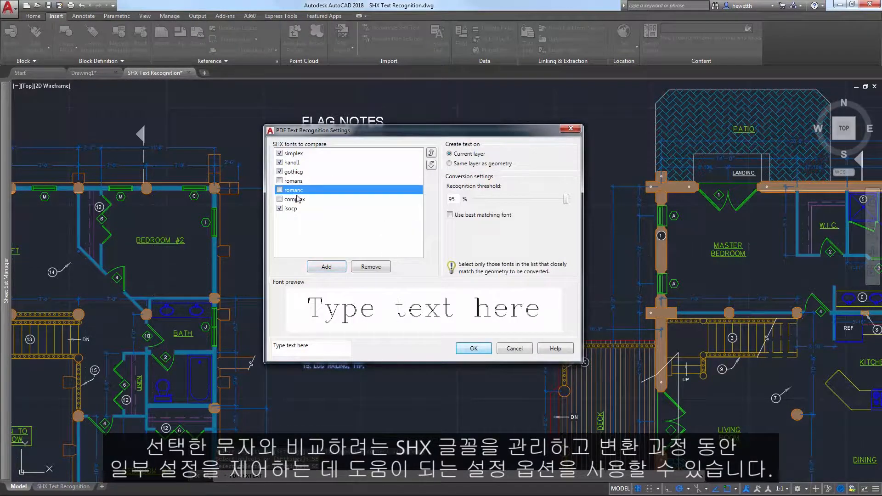
pyautogui.click(370, 266)
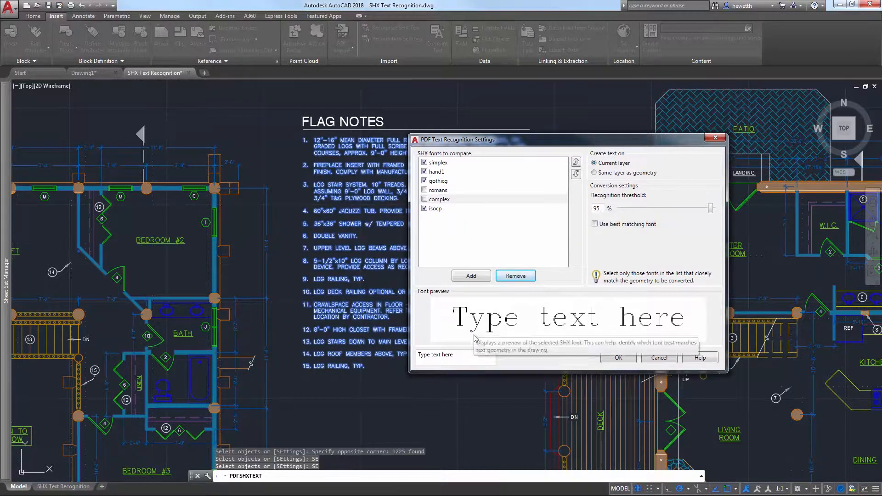
# Preview JACUZZI in the isocp, romans and hand1 fonts.
pyautogui.click(456, 354)
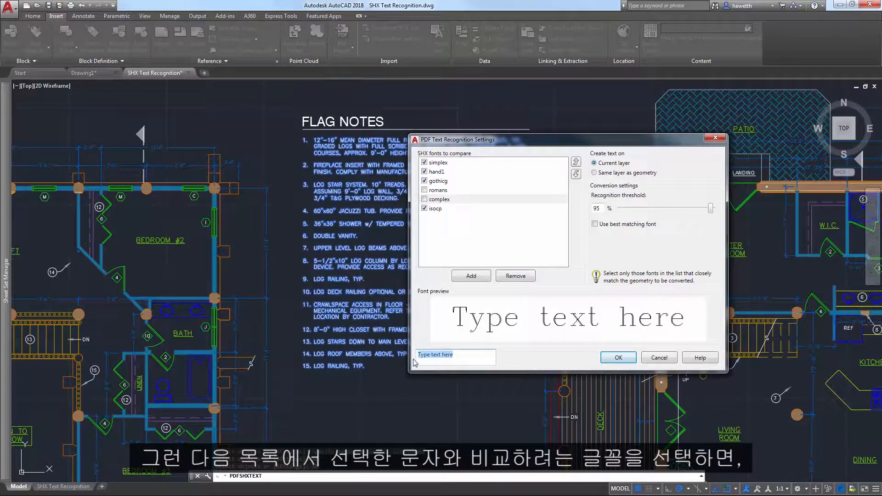
pyautogui.write('J')
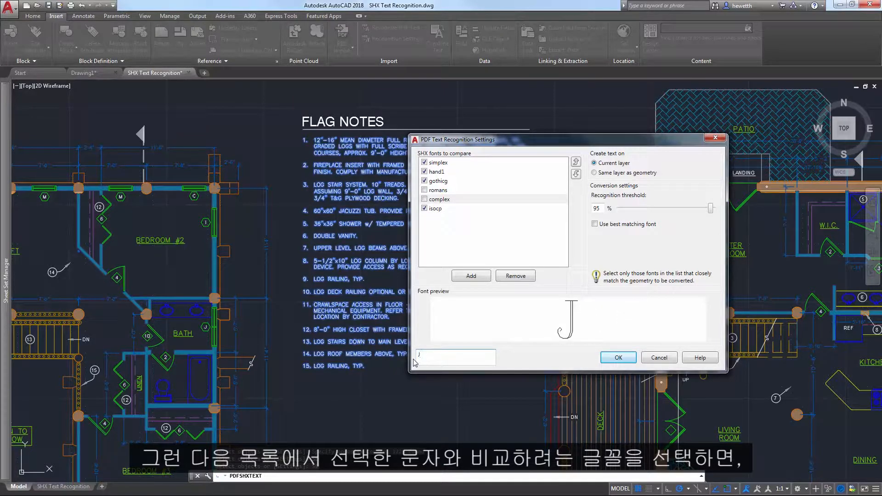
pyautogui.write('JACUZZI')
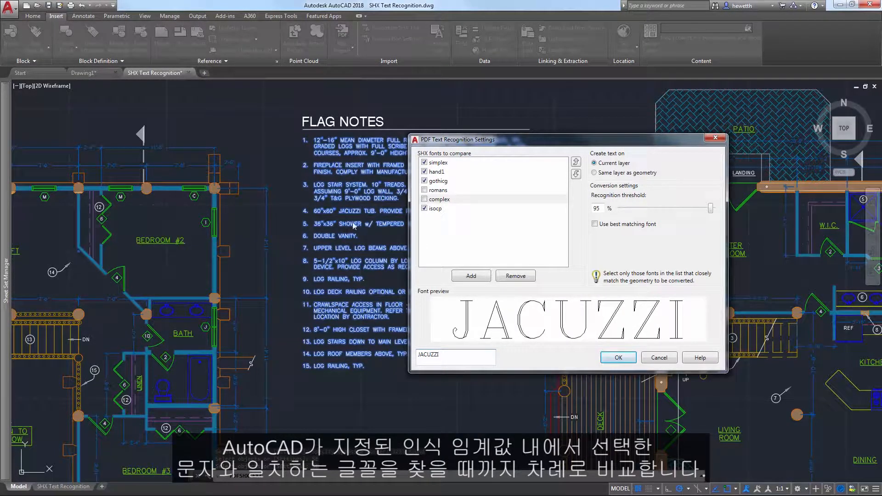
pyautogui.click(436, 208)
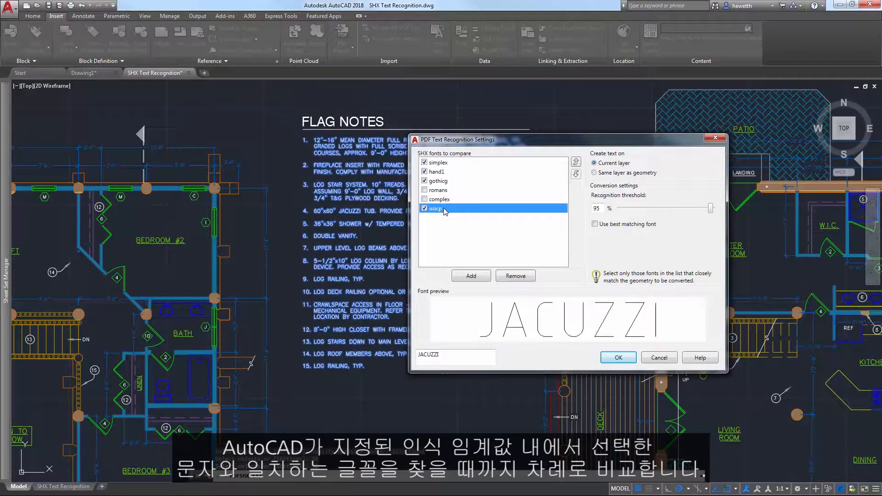
pyautogui.click(439, 190)
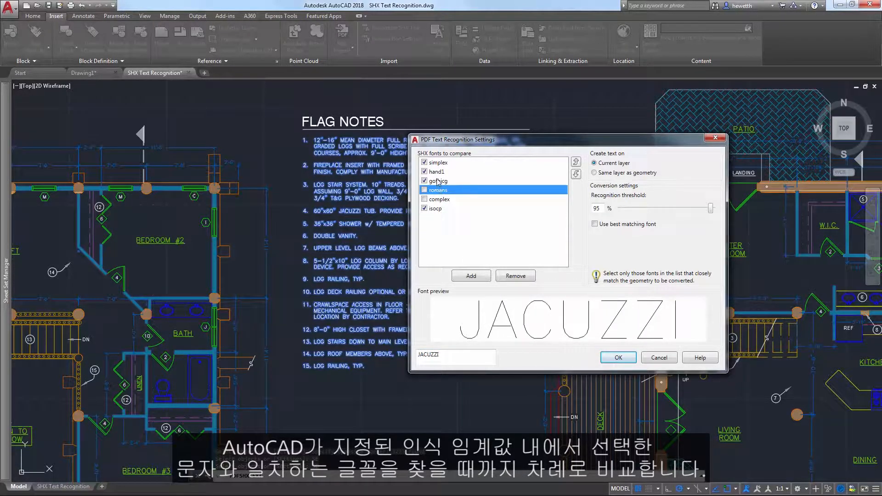
pyautogui.click(436, 171)
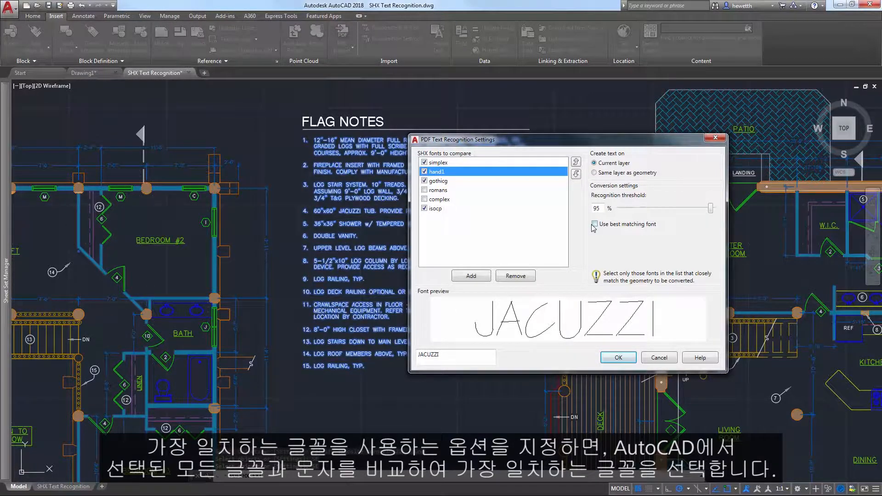
# Enable best matching font with romans included, gothicg and isocp excluded, and confirm.
pyautogui.click(594, 223)
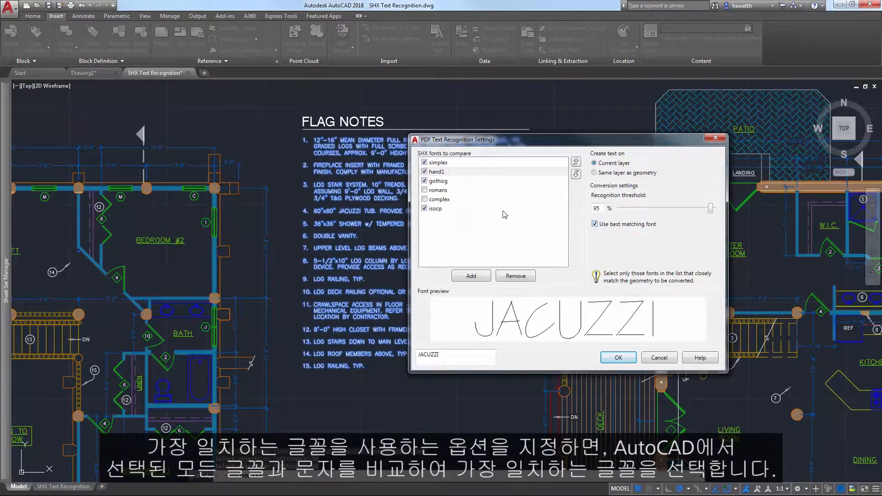
pyautogui.click(425, 189)
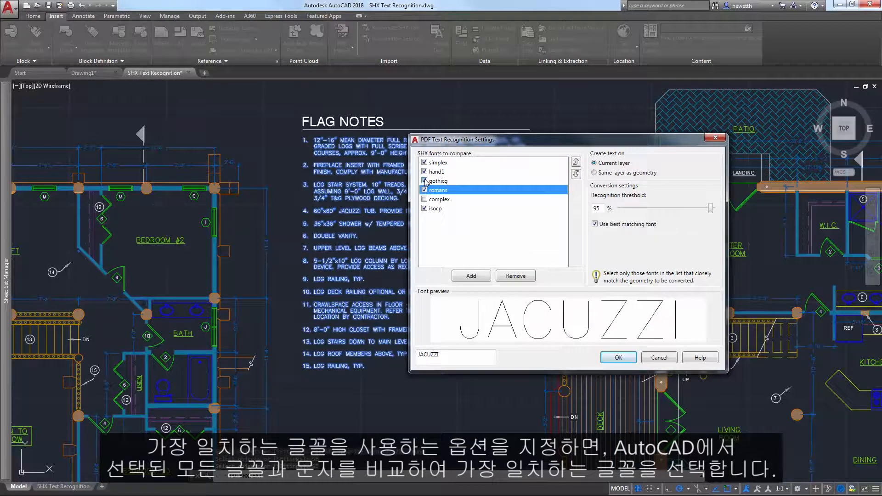
pyautogui.click(438, 181)
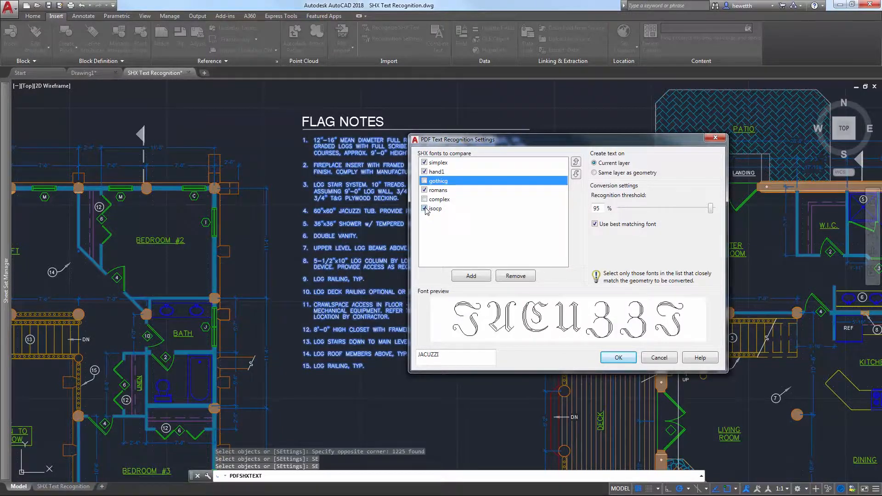
pyautogui.click(436, 208)
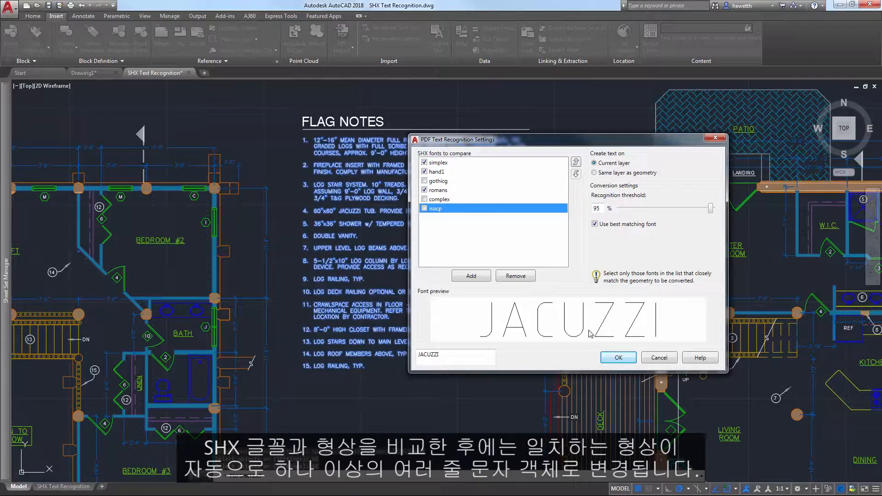
pyautogui.click(616, 357)
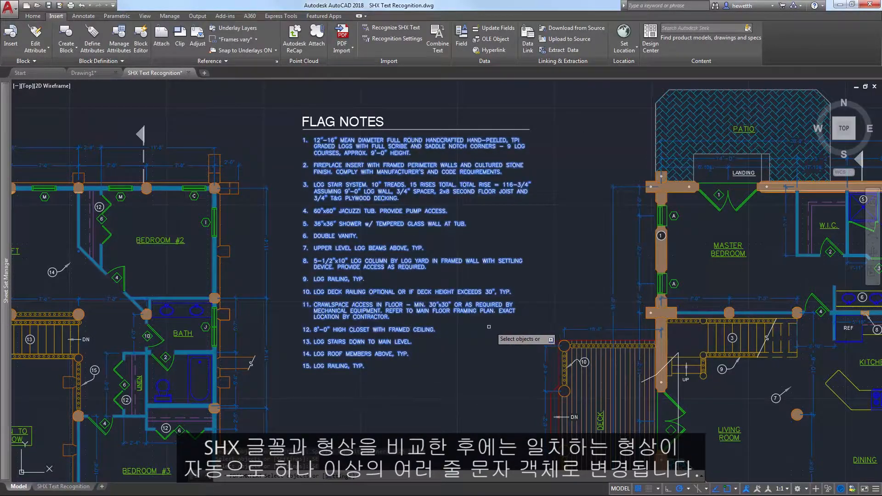